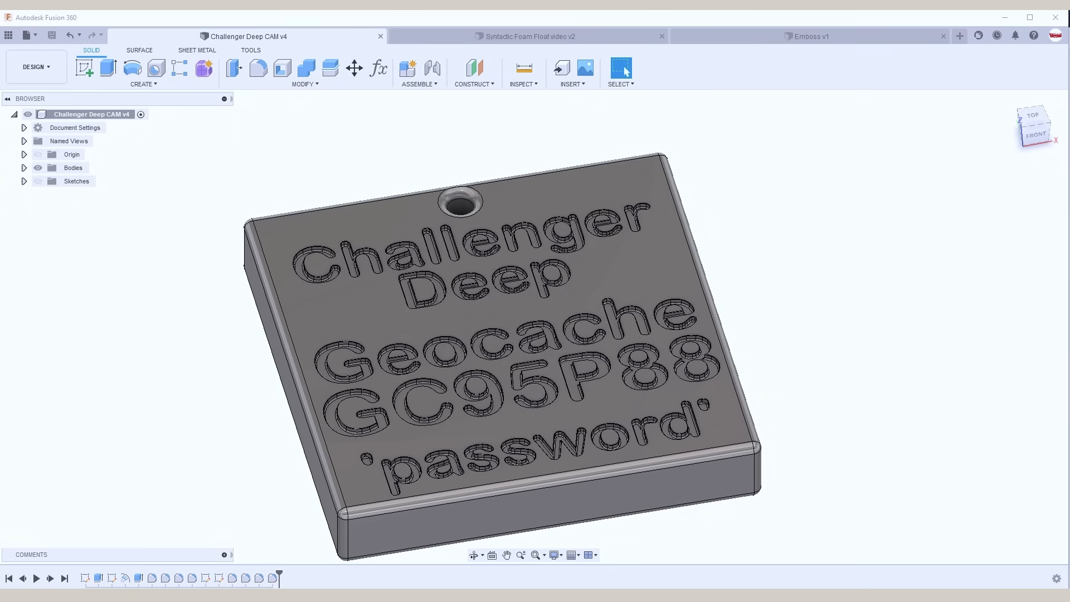
Switch to the Emboss v1 design and try Extrude, keeping its start at the profile plane.
{"action": "left_click", "coordinate": [123, 578]}
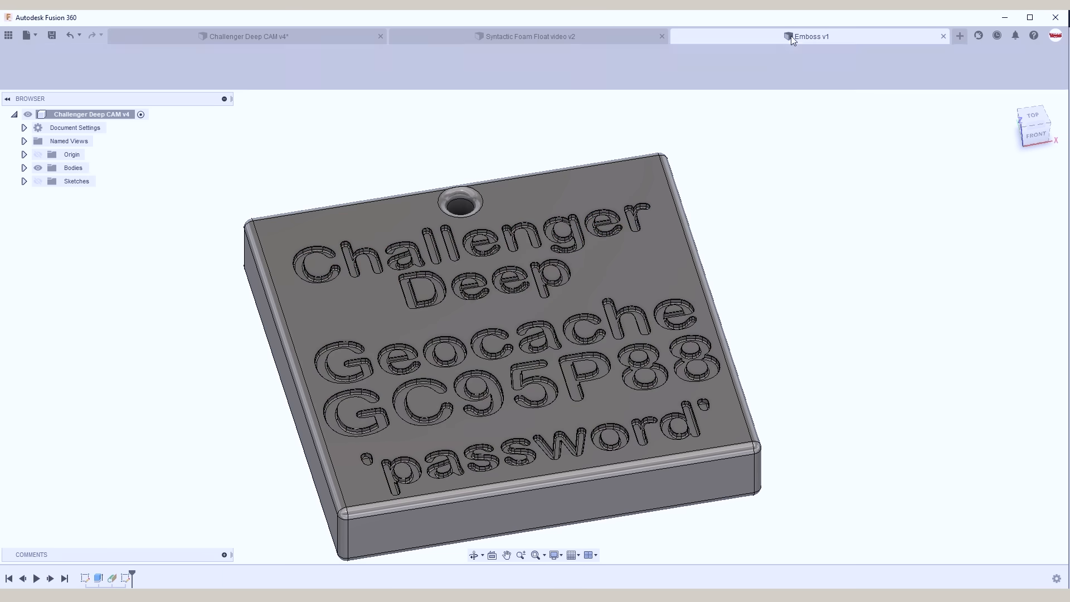
{"action": "left_click", "coordinate": [810, 36]}
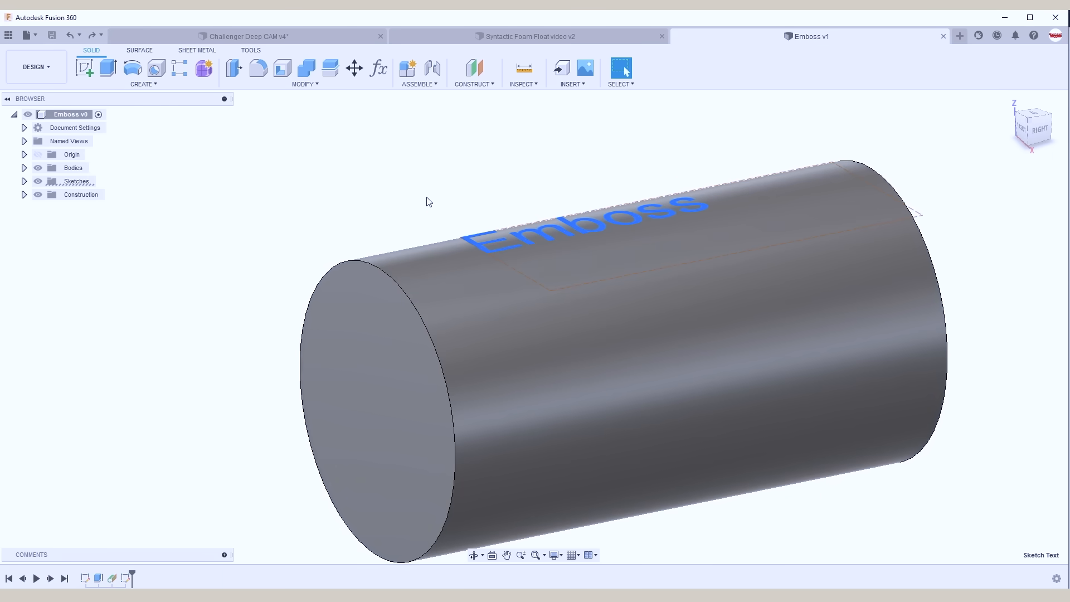
{"action": "left_click", "coordinate": [107, 68]}
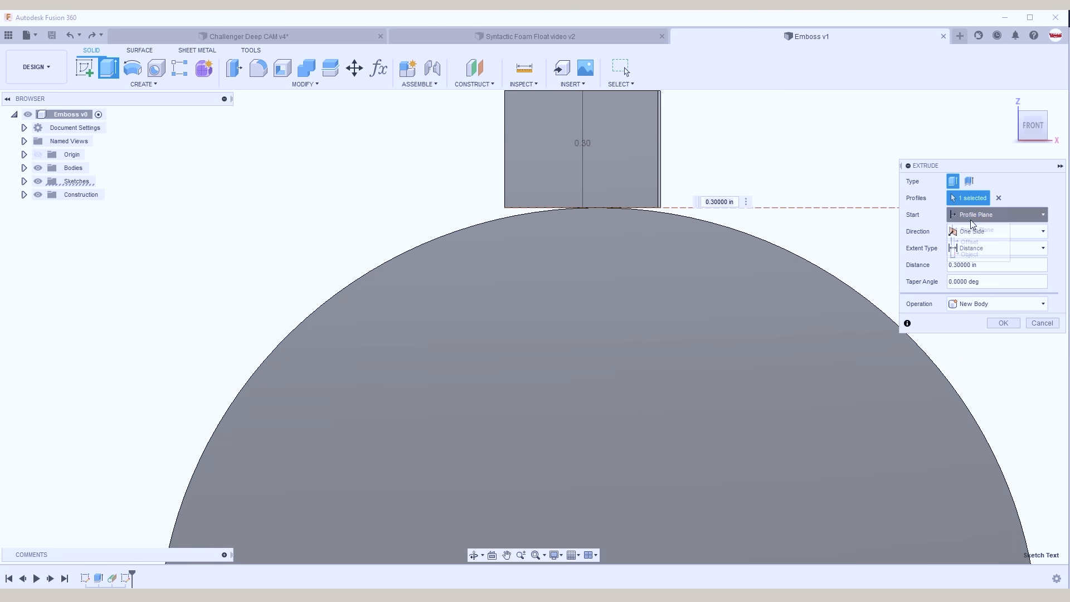
{"action": "left_click", "coordinate": [995, 213]}
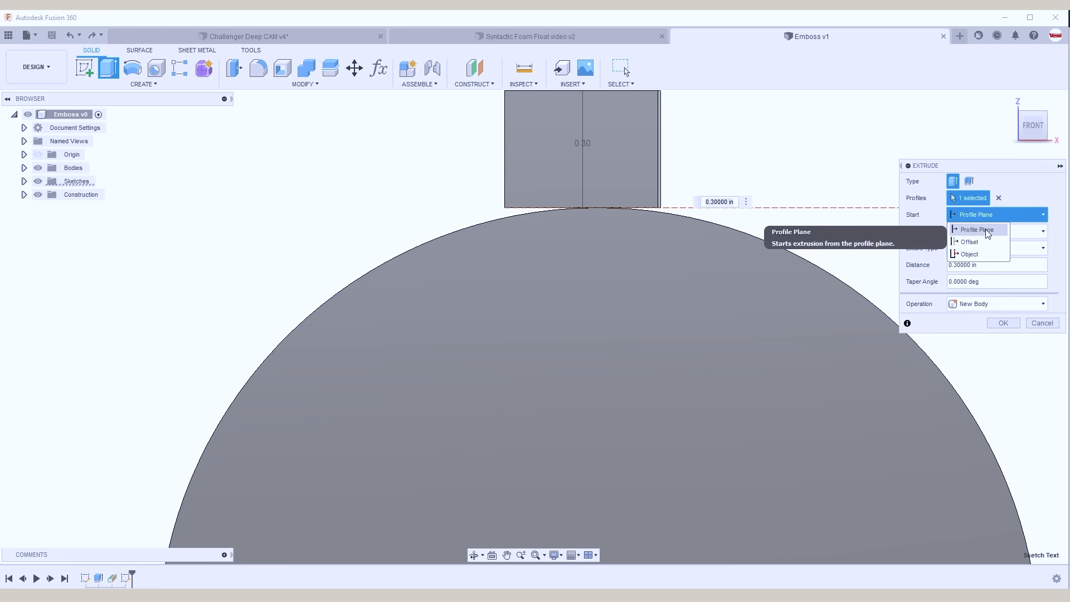
{"action": "left_click", "coordinate": [968, 254]}
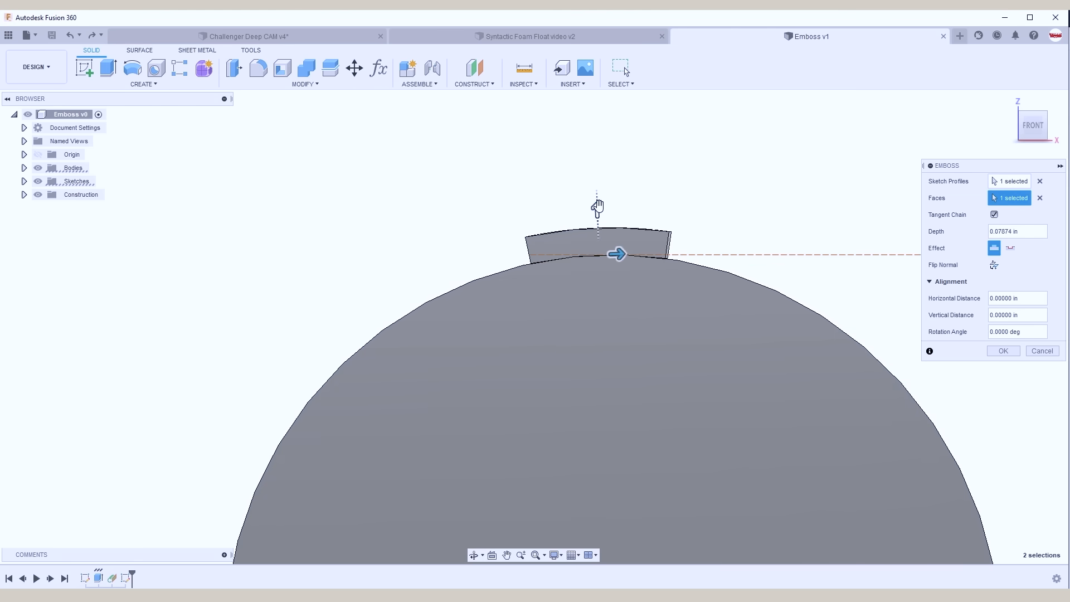
Emboss the sketch text onto the cylinder's curved face and adjust its depth.
{"action": "left_click_drag", "start_coordinate": [597, 205], "coordinate": [595, 168]}
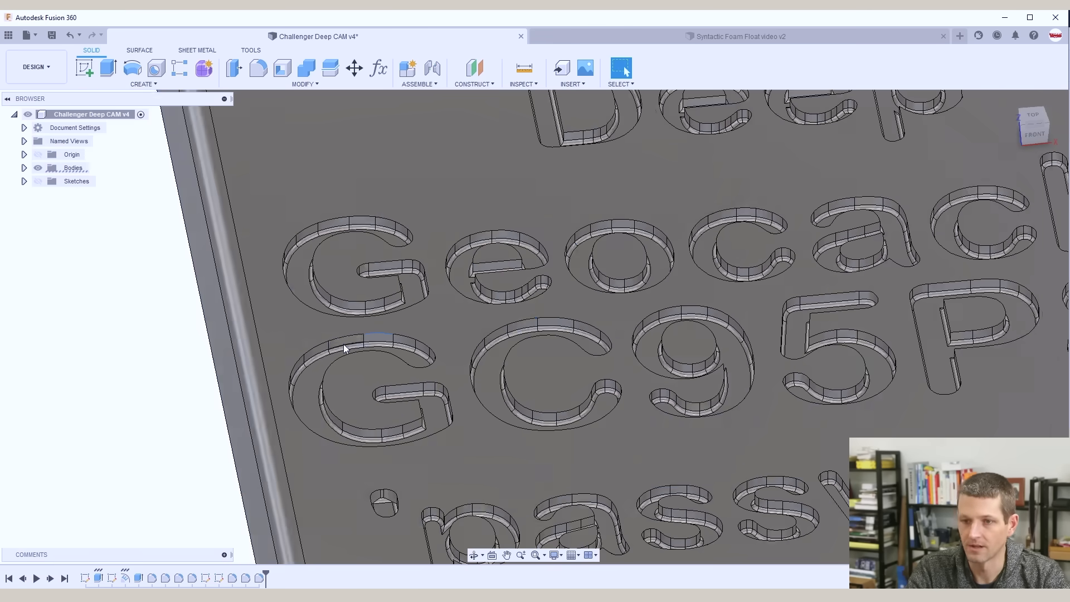
Start a Fillet on the Challenger Deep tag and view it from the front.
{"action": "type", "text": "fil"}
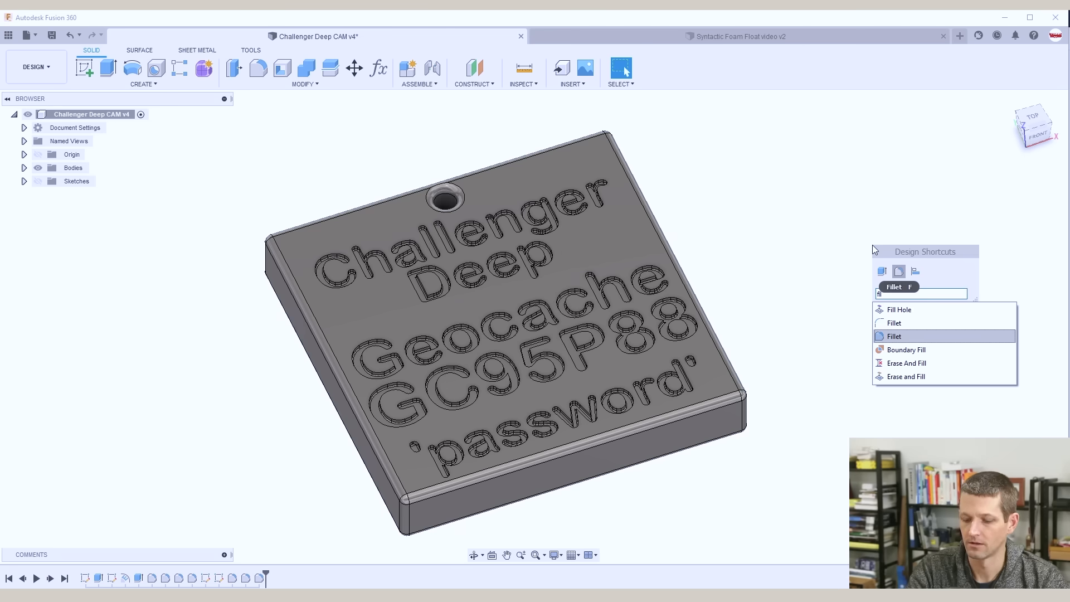
{"action": "left_click", "coordinate": [894, 335]}
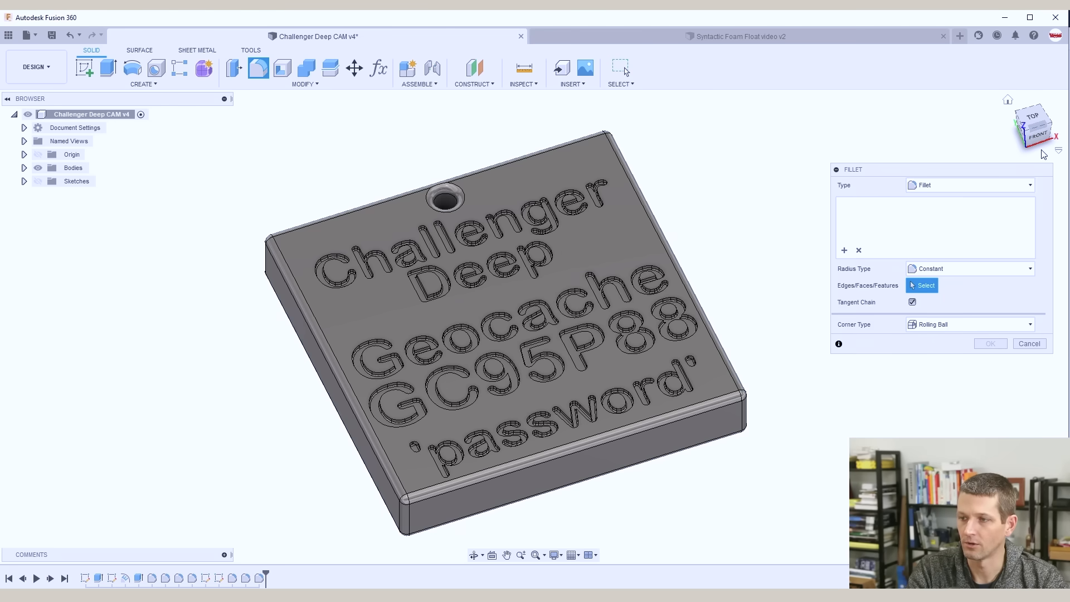
{"action": "left_click", "coordinate": [1032, 136]}
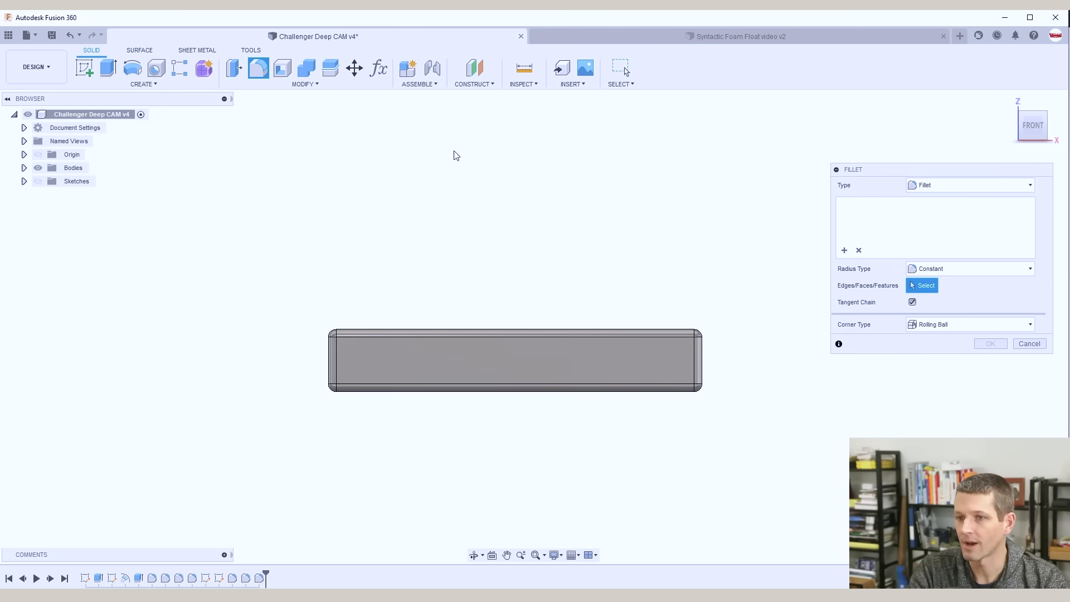
Limit the selection filters to body faces only for picking the tag's top faces.
{"action": "left_click", "coordinate": [618, 68]}
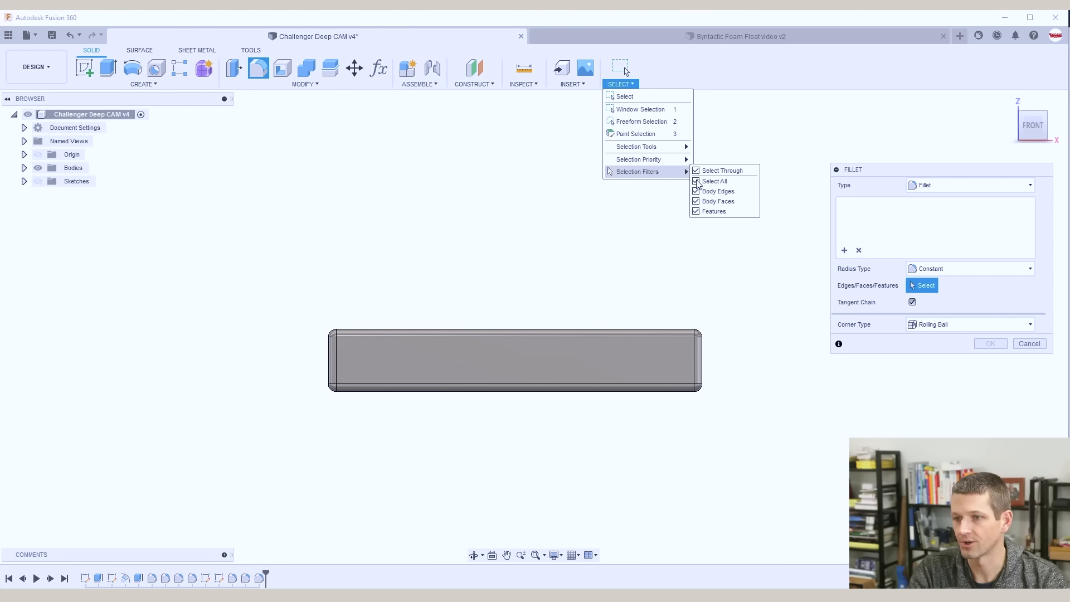
{"action": "left_click", "coordinate": [695, 180]}
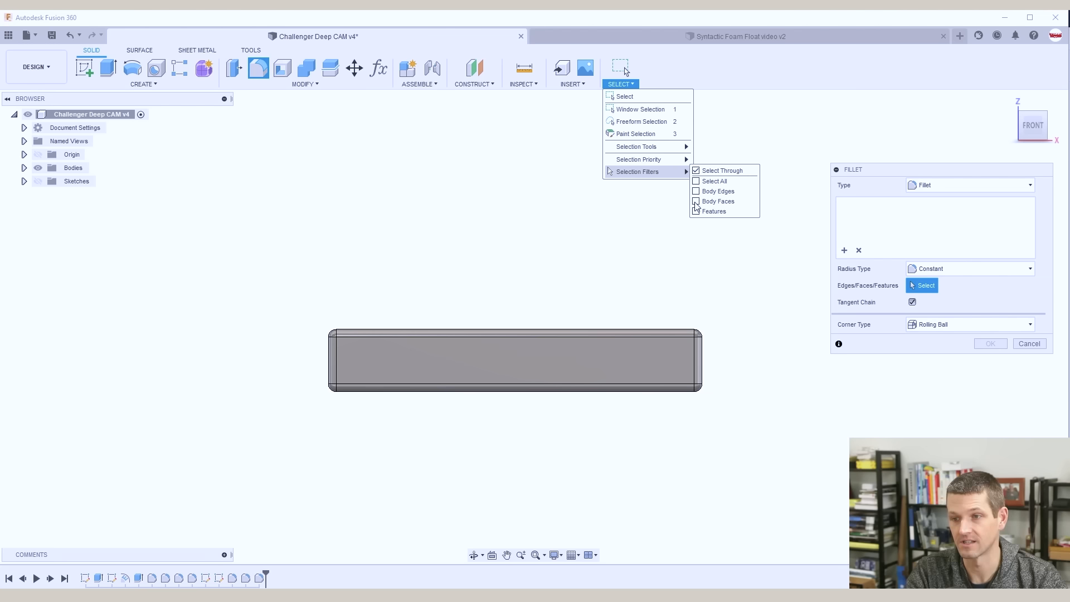
{"action": "left_click", "coordinate": [250, 275]}
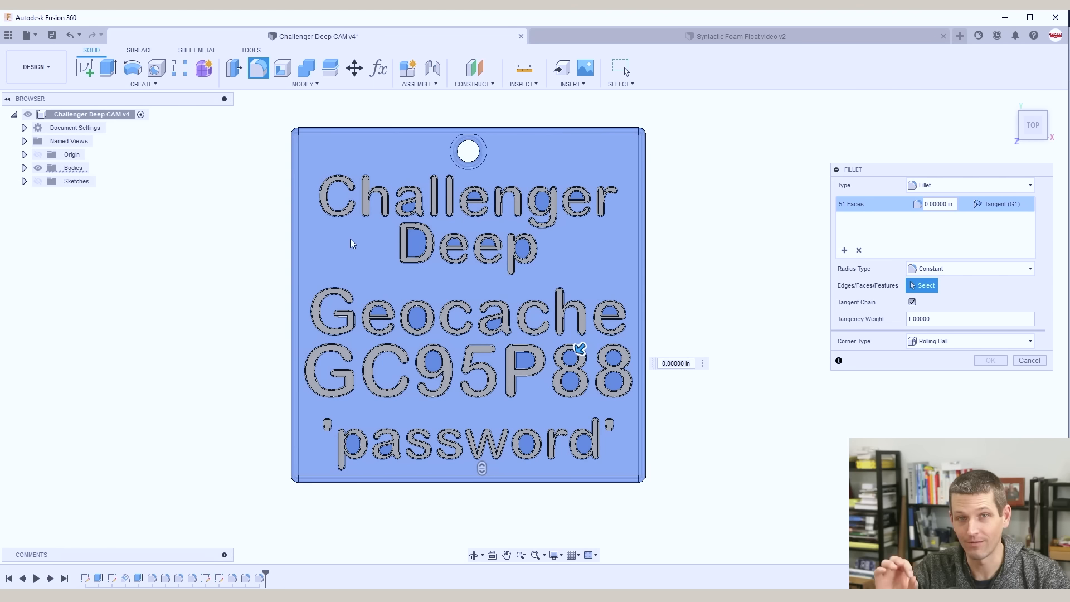
{"action": "mouse_move", "coordinate": [418, 308]}
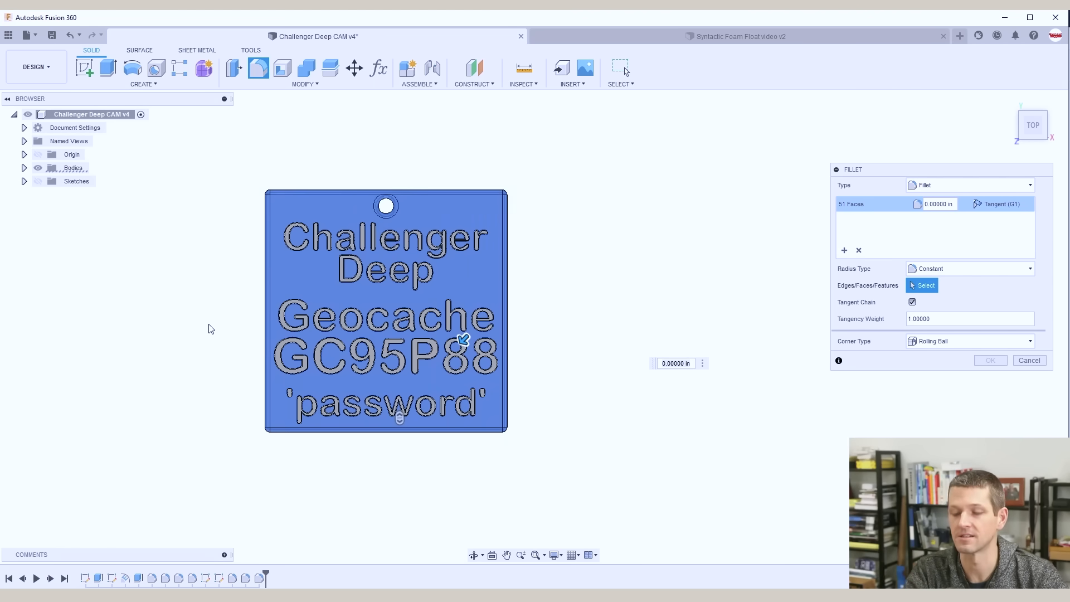
{"action": "mouse_move", "coordinate": [221, 293]}
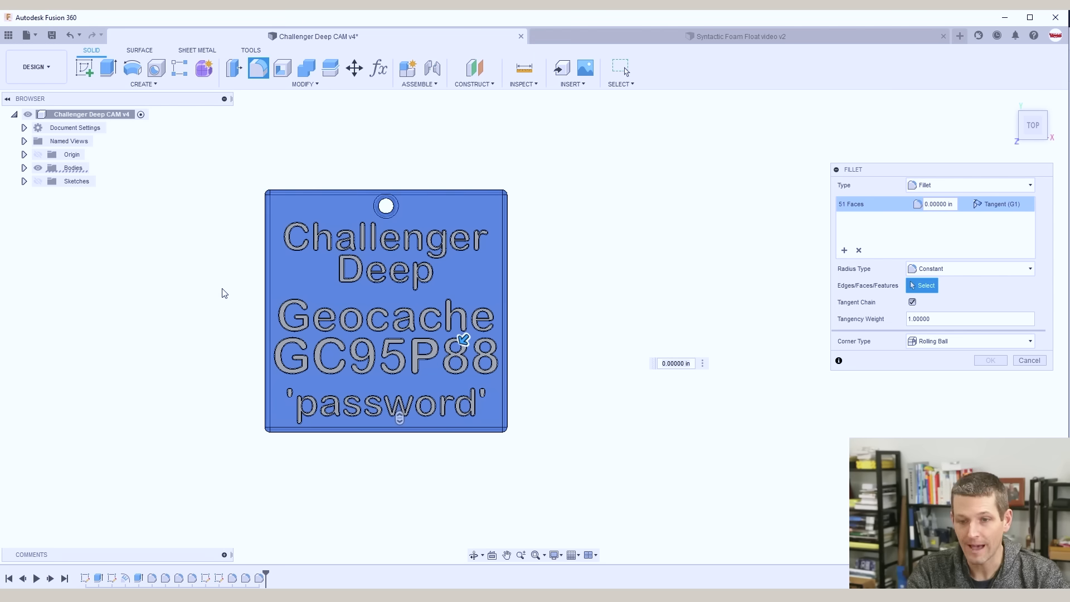
{"action": "mouse_move", "coordinate": [231, 487]}
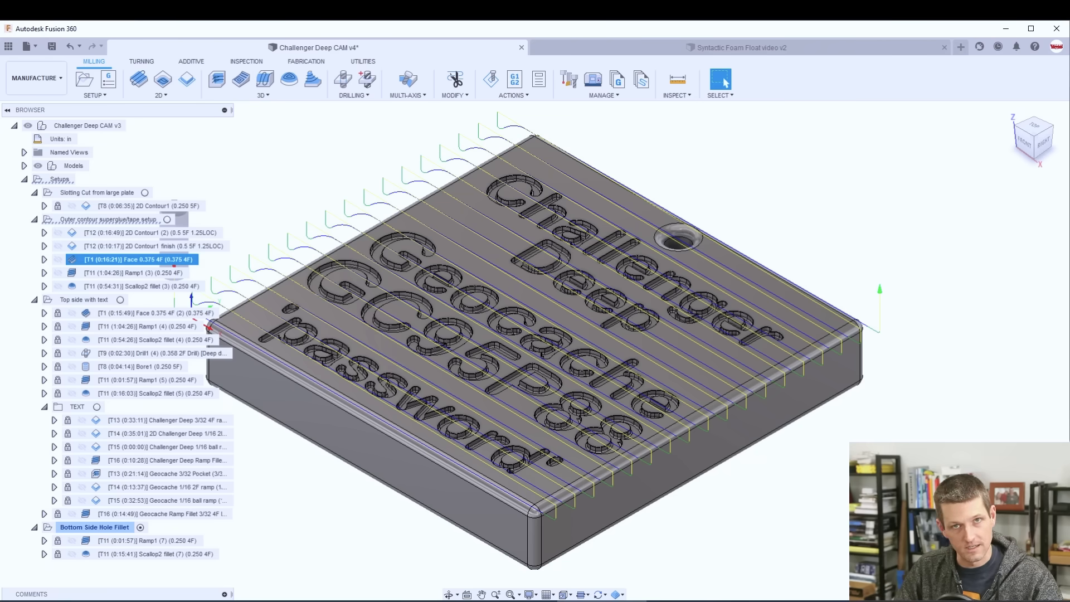
Show Ramp1 (4) under the Top side with text setup and open it for editing.
{"action": "left_click", "coordinate": [147, 327]}
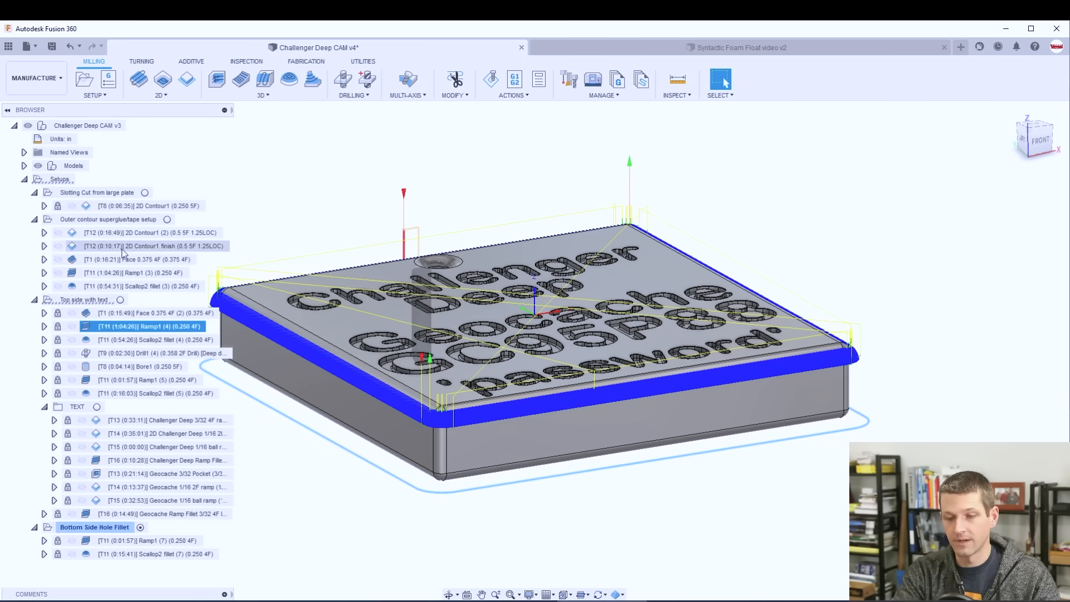
{"action": "double_click", "coordinate": [147, 327]}
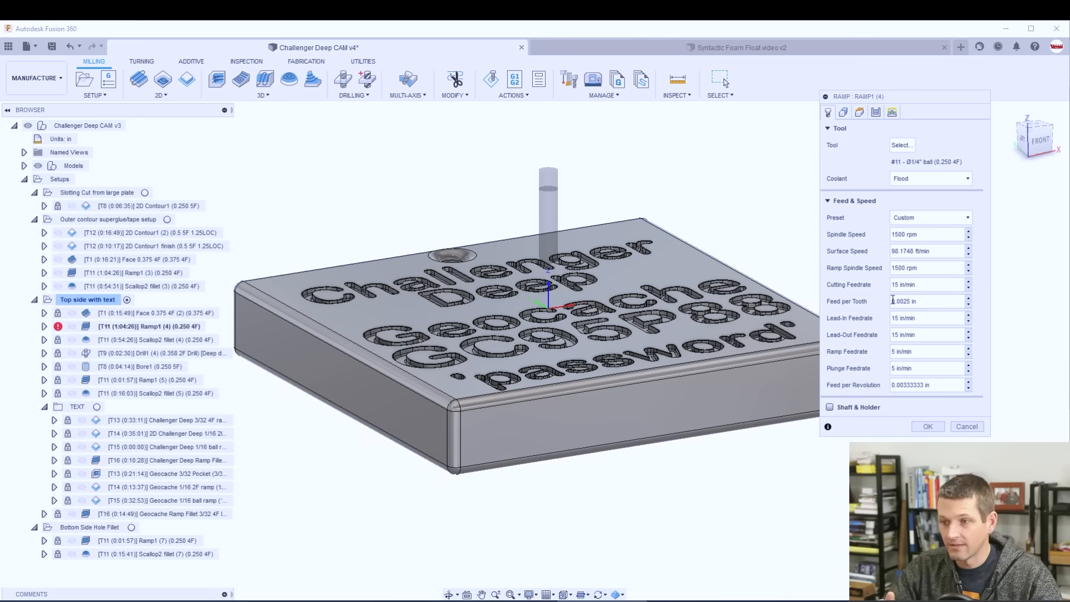
{"action": "left_click", "coordinate": [876, 112]}
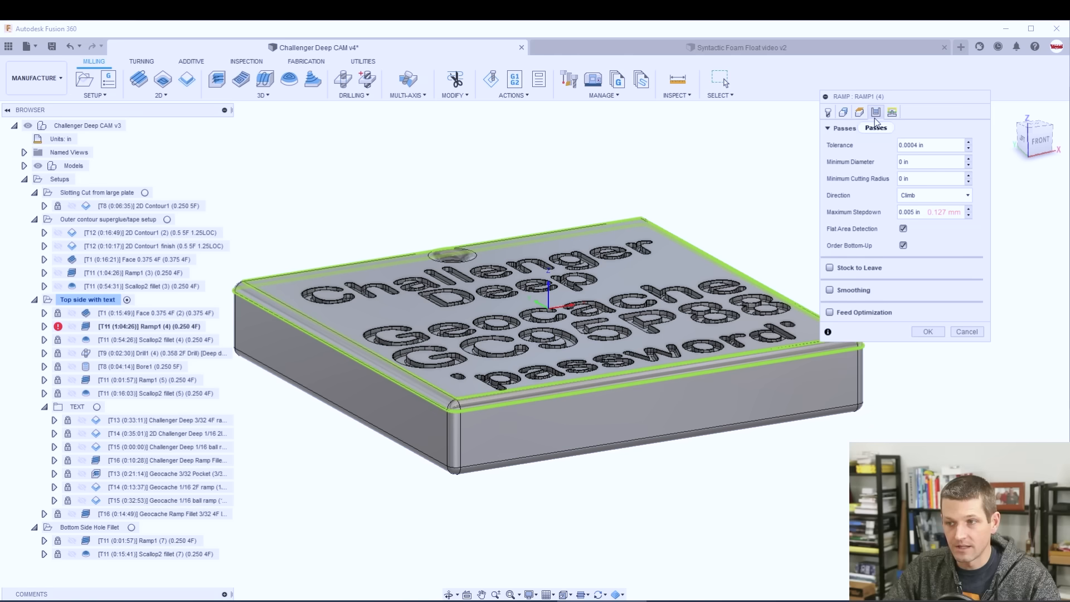
{"action": "left_click", "coordinate": [930, 211]}
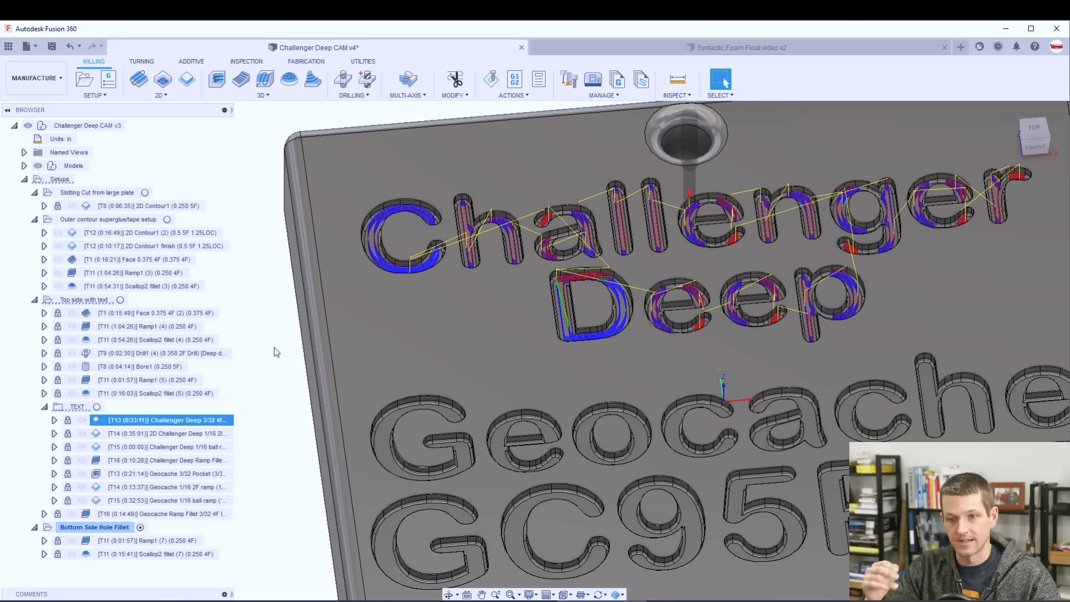
{"action": "mouse_move", "coordinate": [150, 394]}
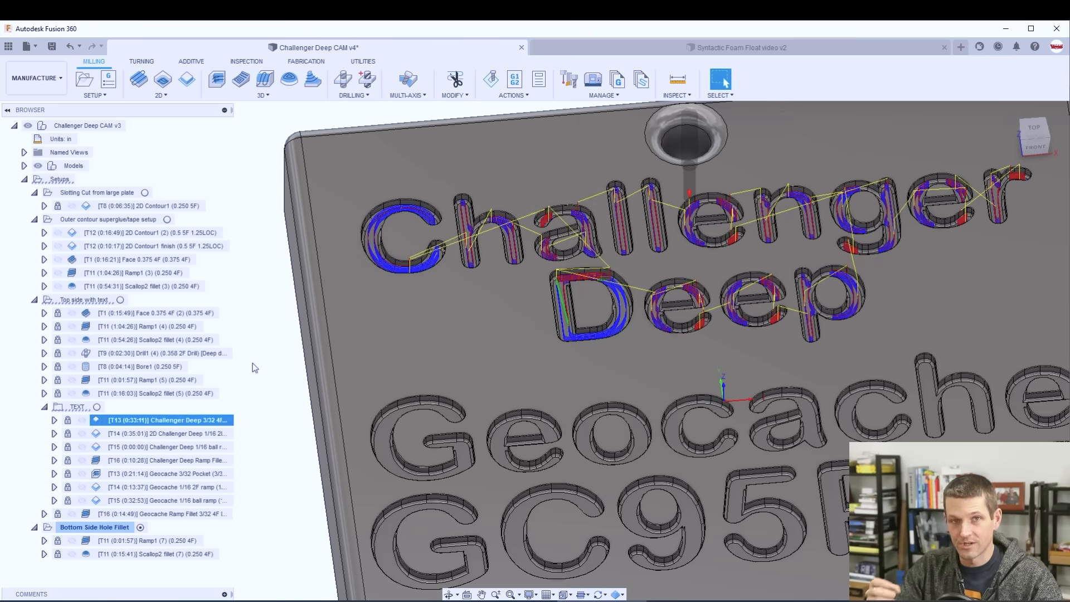
Inspect the Challenger Deep 3/32 operation's settings.
{"action": "double_click", "coordinate": [164, 420]}
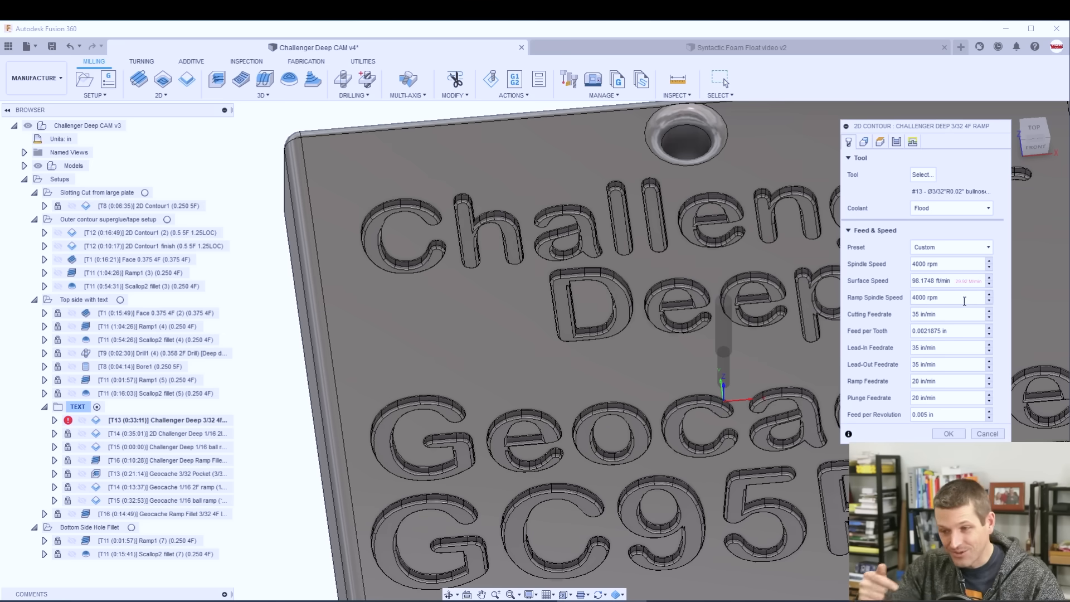
{"action": "left_click", "coordinate": [880, 142]}
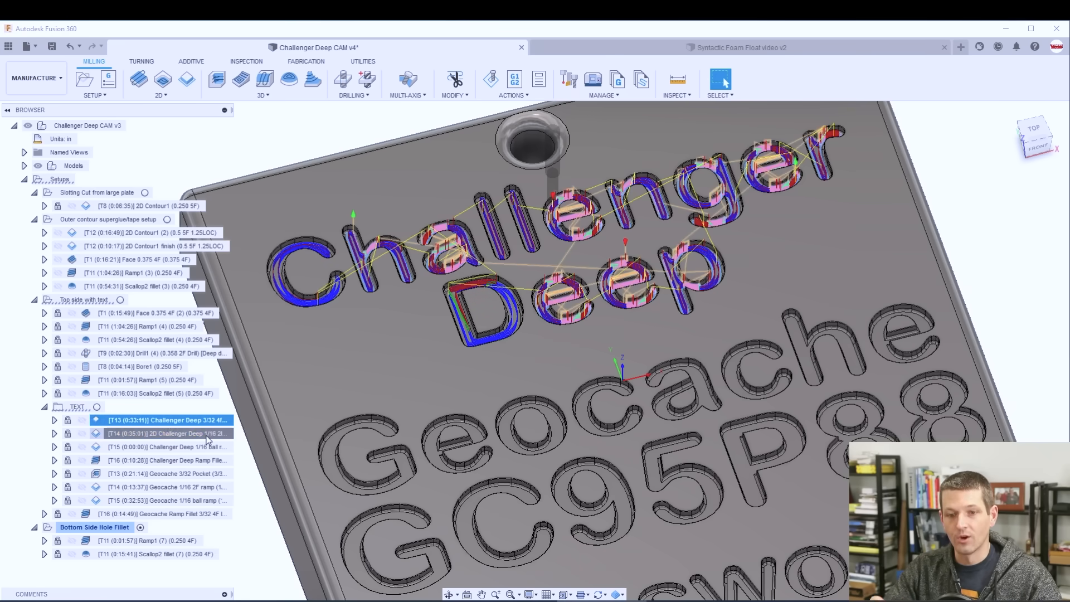
Show the 1/16 2D Challenger Deep contour toolpath and open its settings.
{"action": "left_click", "coordinate": [164, 433]}
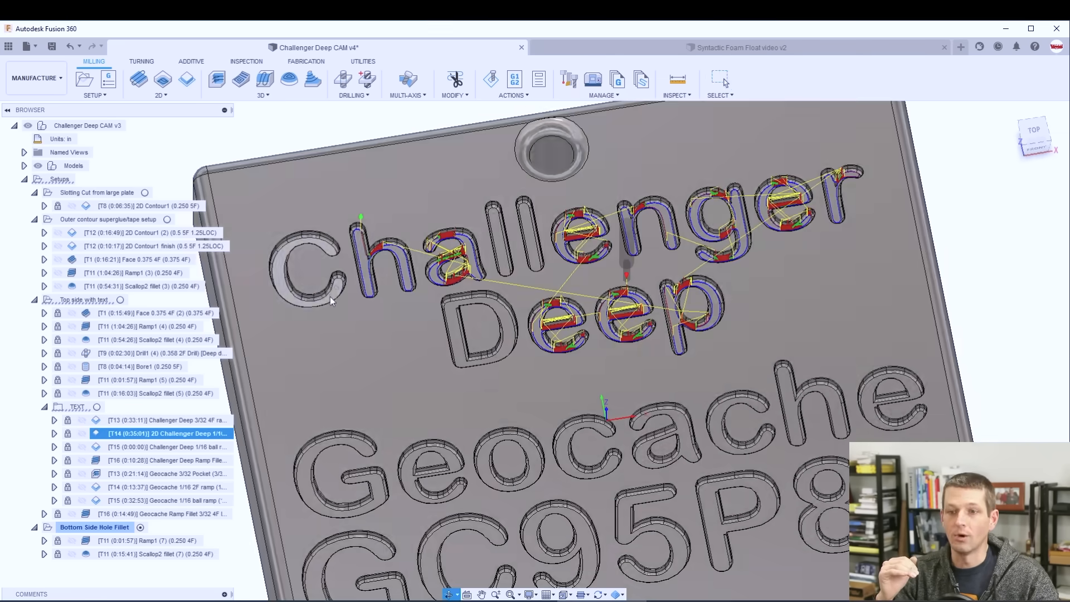
{"action": "double_click", "coordinate": [167, 434]}
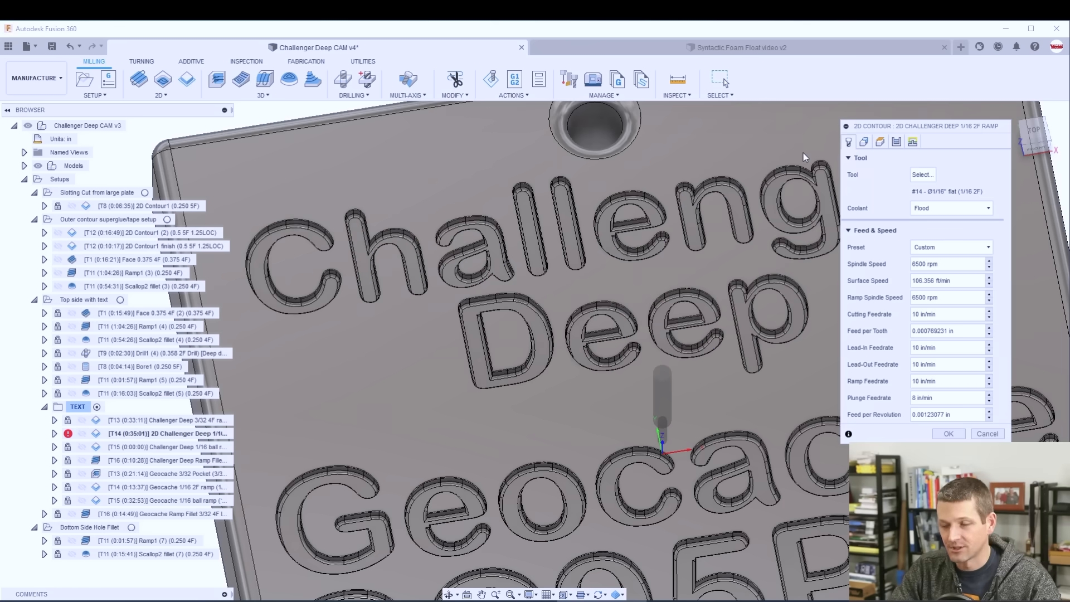
Review the Geometry rest machining with 0.09375 in tool diameter, then close the dialog.
{"action": "left_click", "coordinate": [863, 141]}
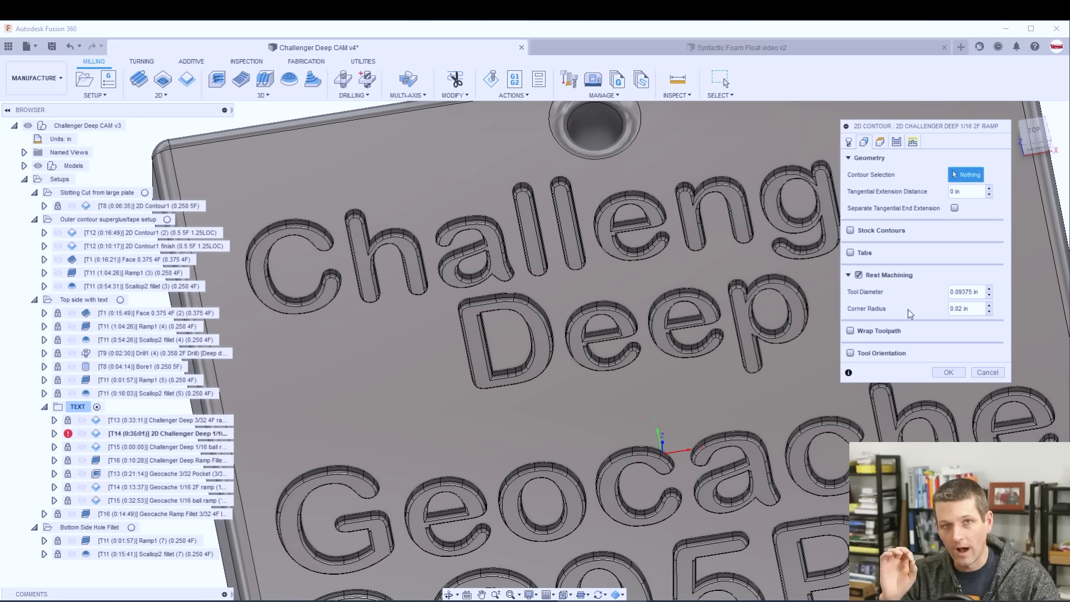
{"action": "mouse_move", "coordinate": [939, 298]}
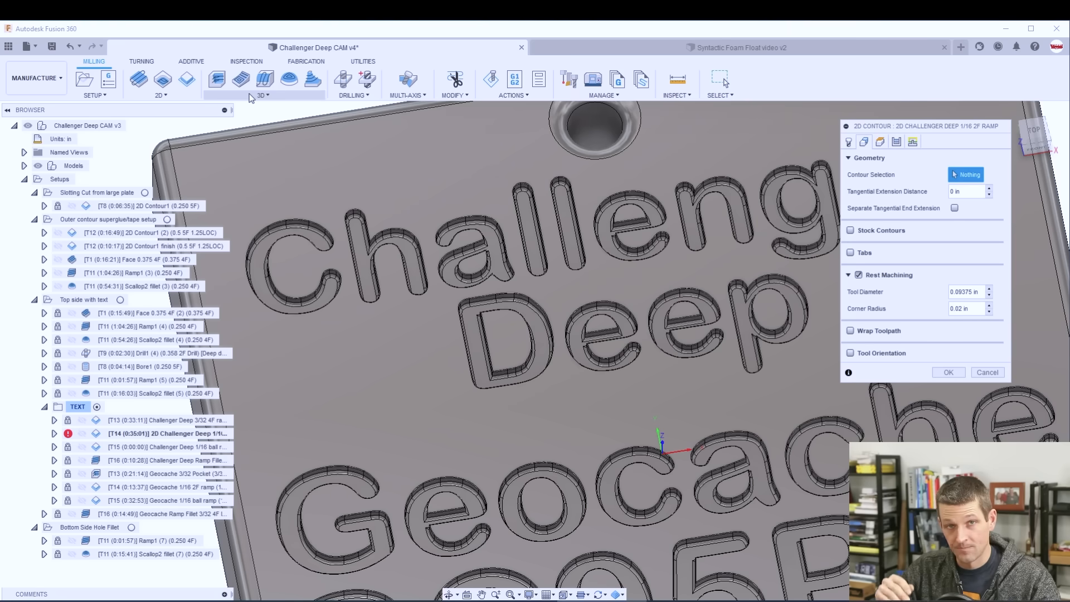
{"action": "left_click", "coordinate": [263, 95]}
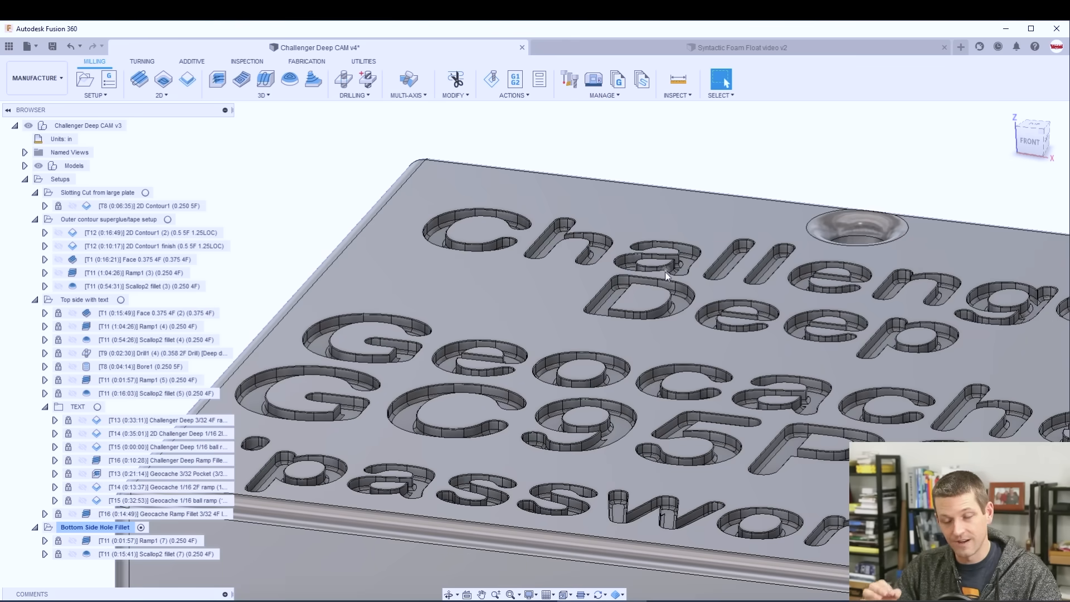
{"action": "mouse_move", "coordinate": [181, 470]}
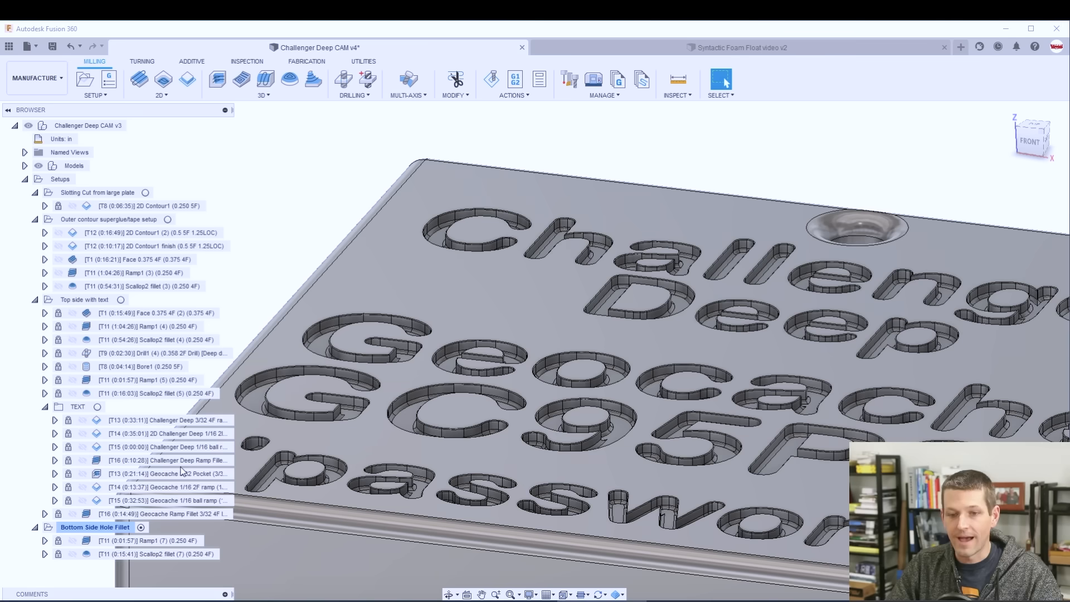
Display the T14 Geocache 1/16 2F ramp toolpath inside the letters, then look up syntactic foam.
{"action": "left_click", "coordinate": [167, 472]}
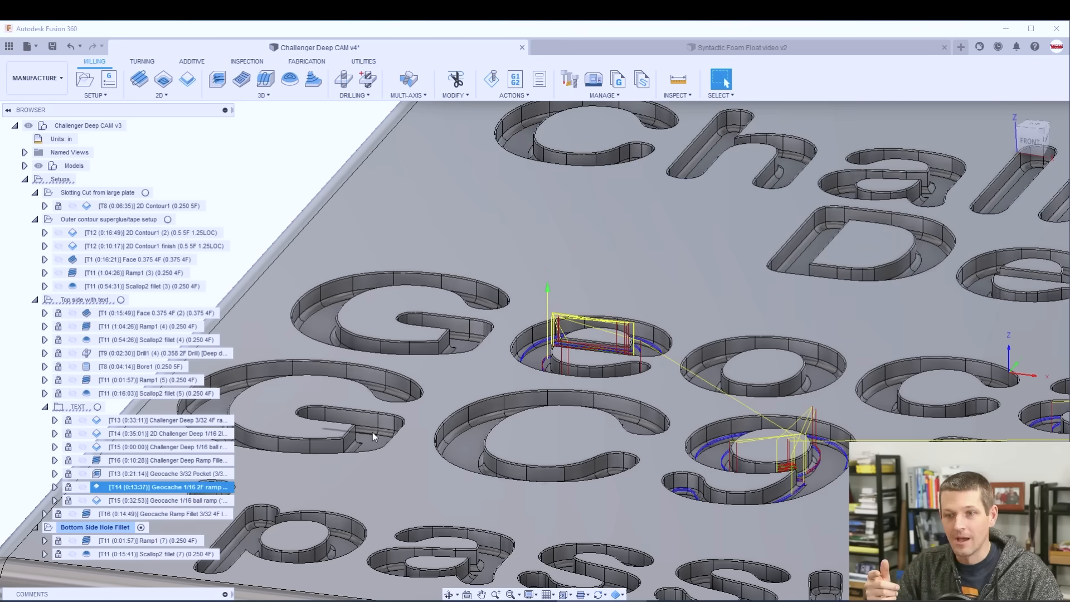
{"action": "mouse_move", "coordinate": [600, 376]}
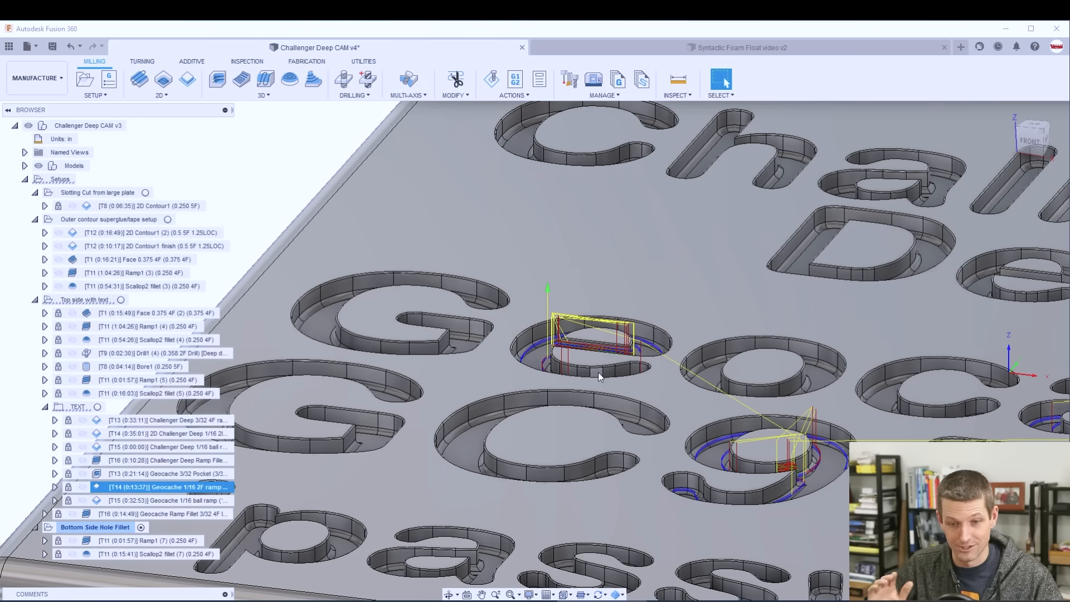
{"action": "left_click", "coordinate": [741, 47]}
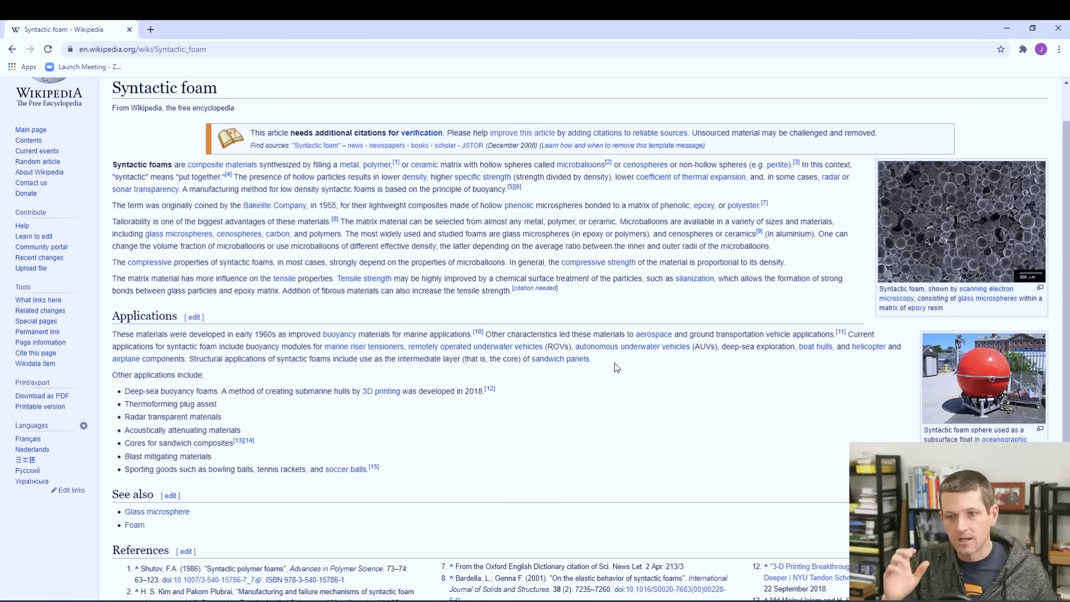
{"action": "mouse_move", "coordinate": [916, 251]}
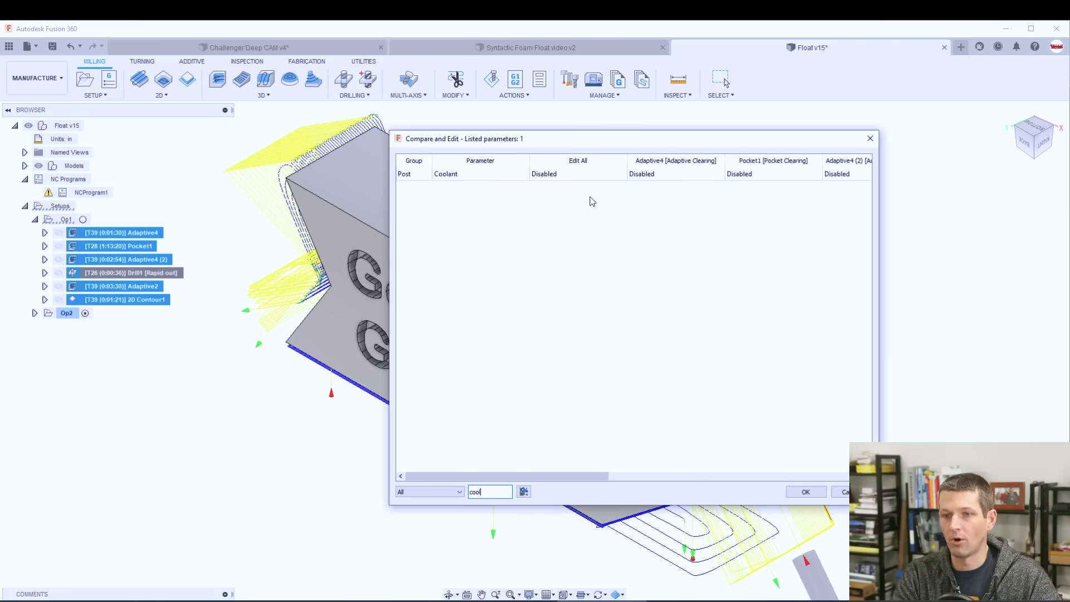
Set Edit All Coolant to Disabled for all Op1 operations in Compare and Edit.
{"action": "left_click", "coordinate": [576, 174]}
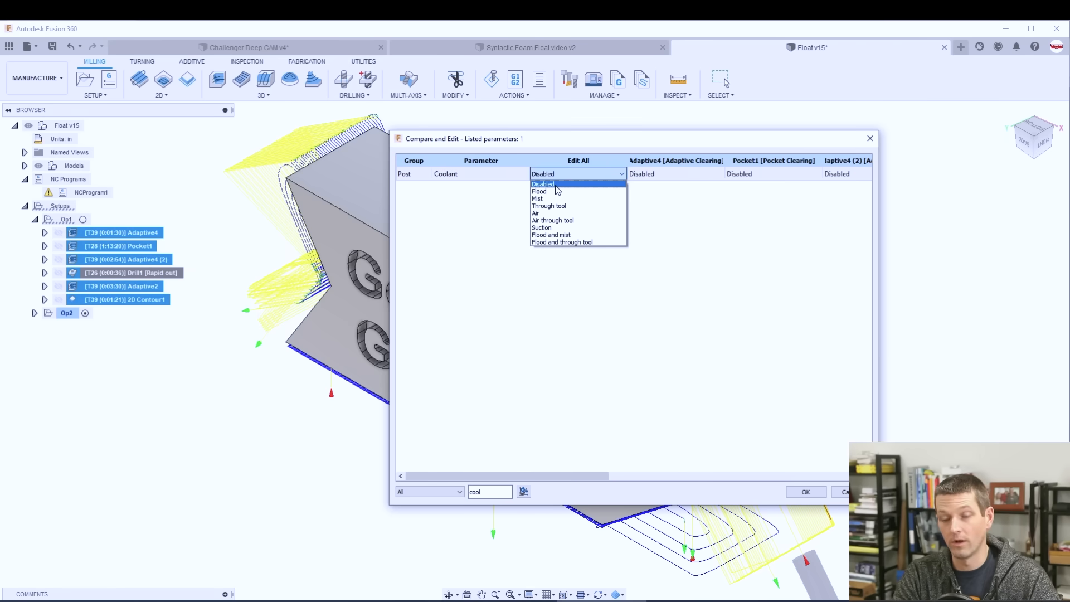